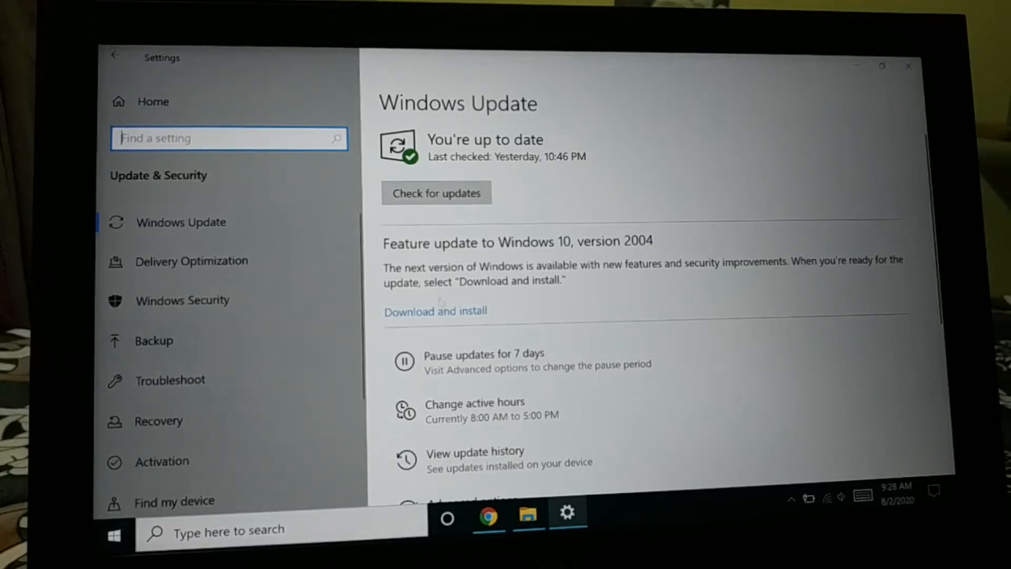
mouse_move(593, 295)
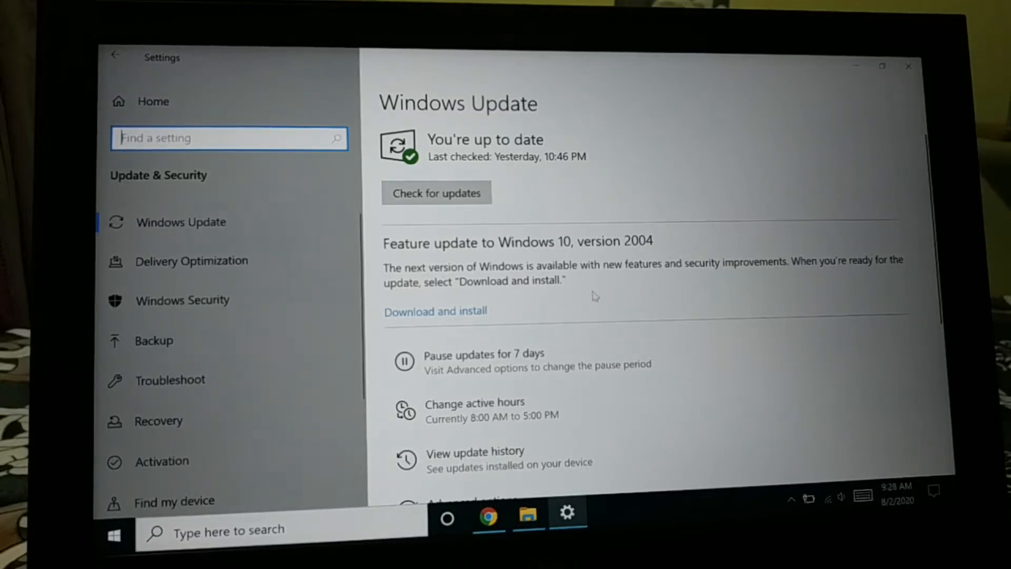
mouse_move(761, 286)
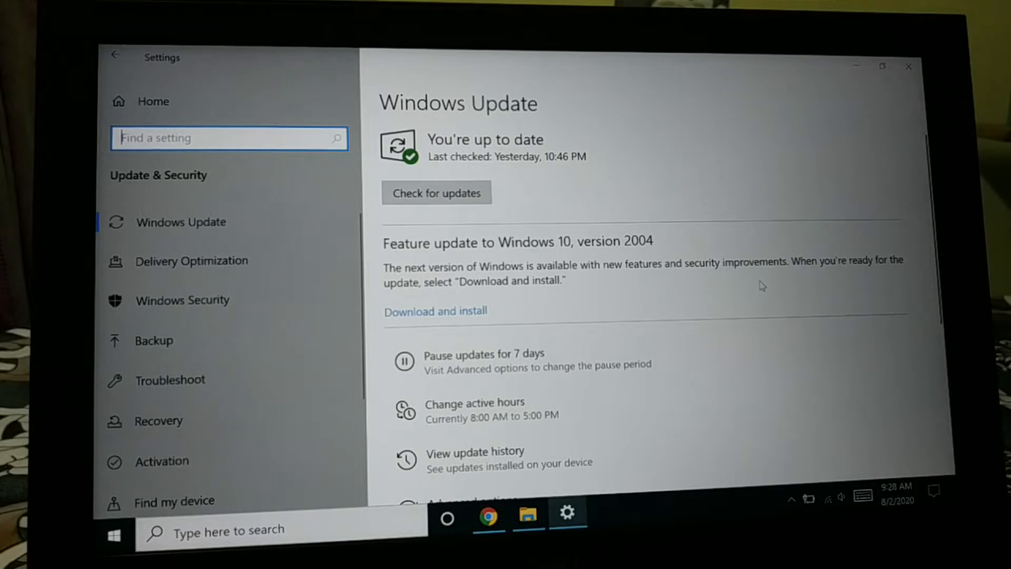
mouse_move(803, 286)
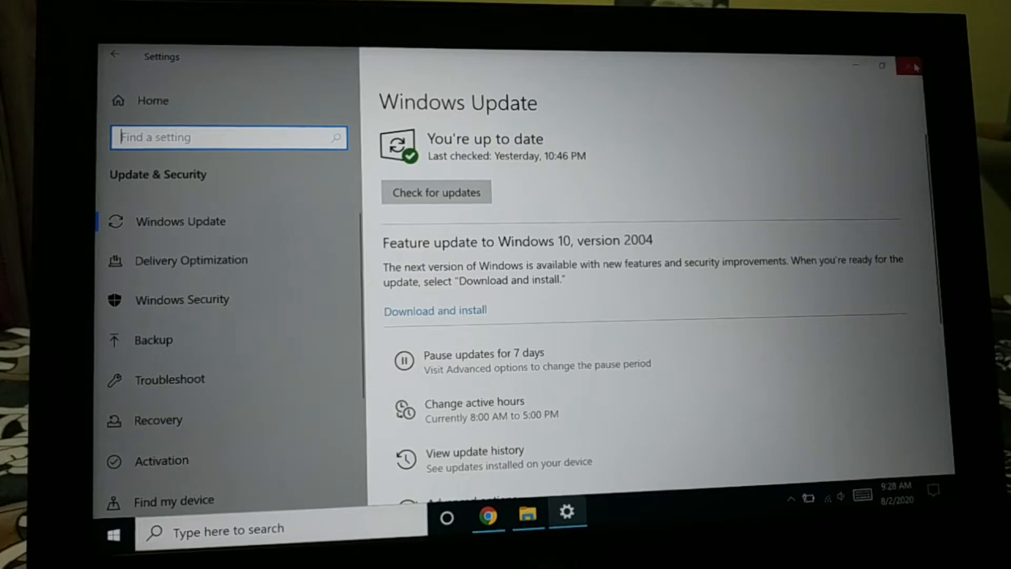
Step: Close the Settings window showing Windows Update, leaving the desktop
click(911, 66)
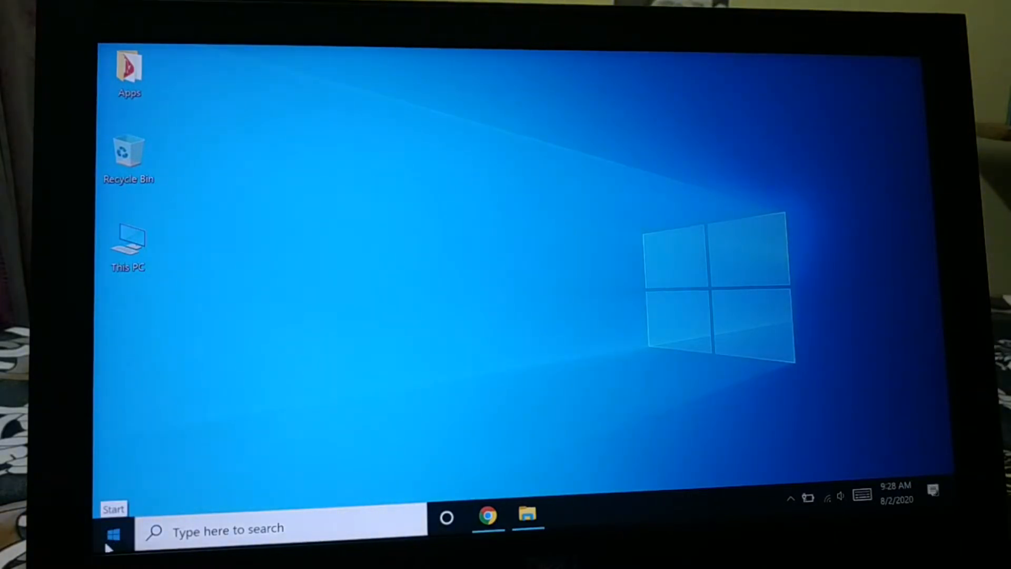
Step: Reopen Settings from the Start quick-link menu and go to Update & Security
right_click(115, 534)
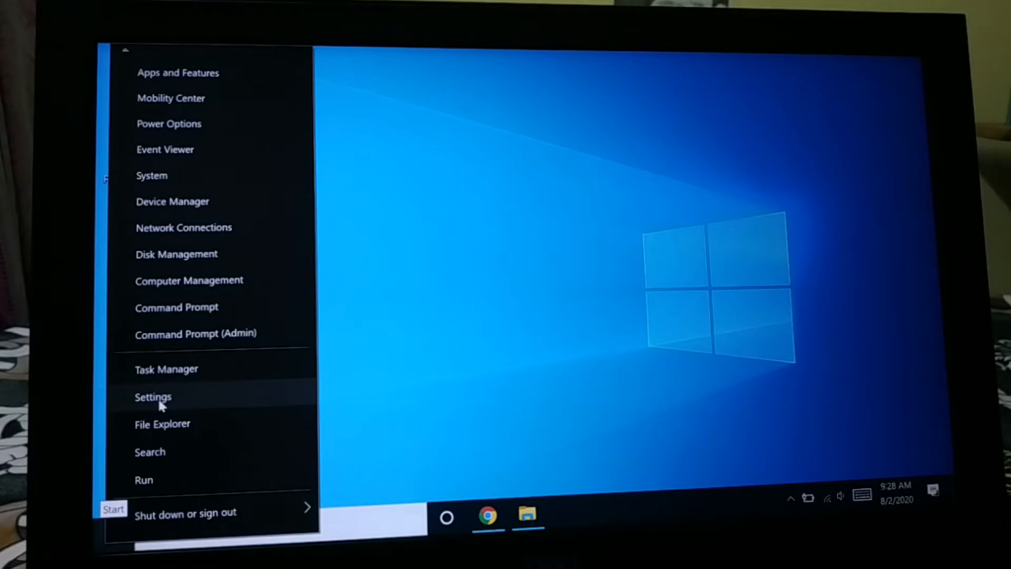
click(153, 397)
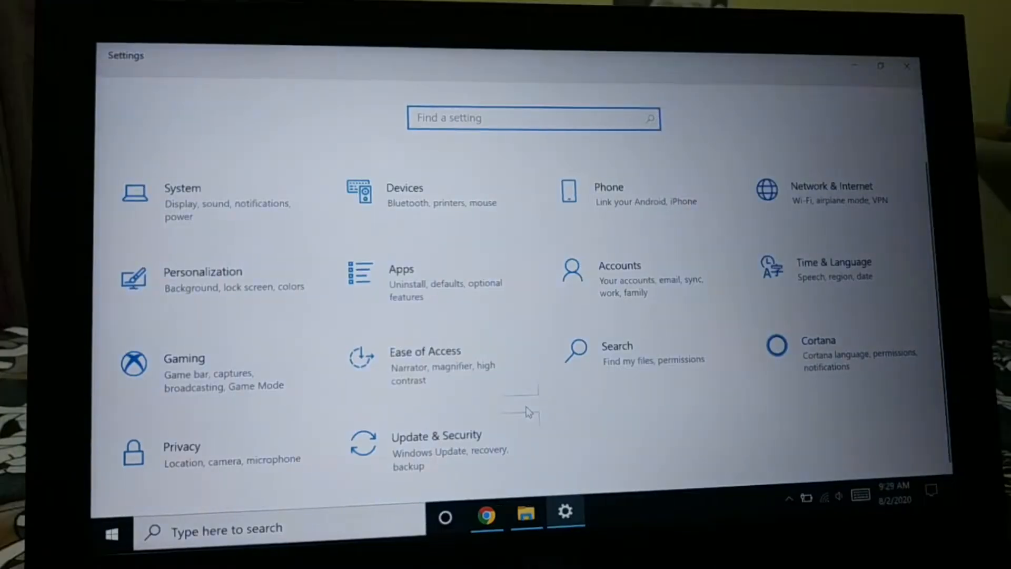
mouse_move(438, 445)
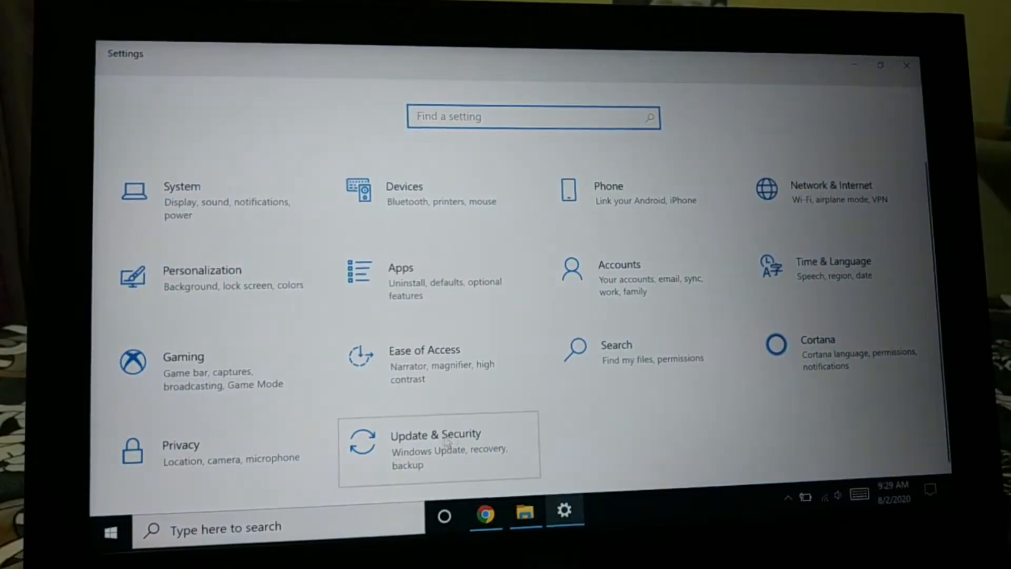
click(435, 448)
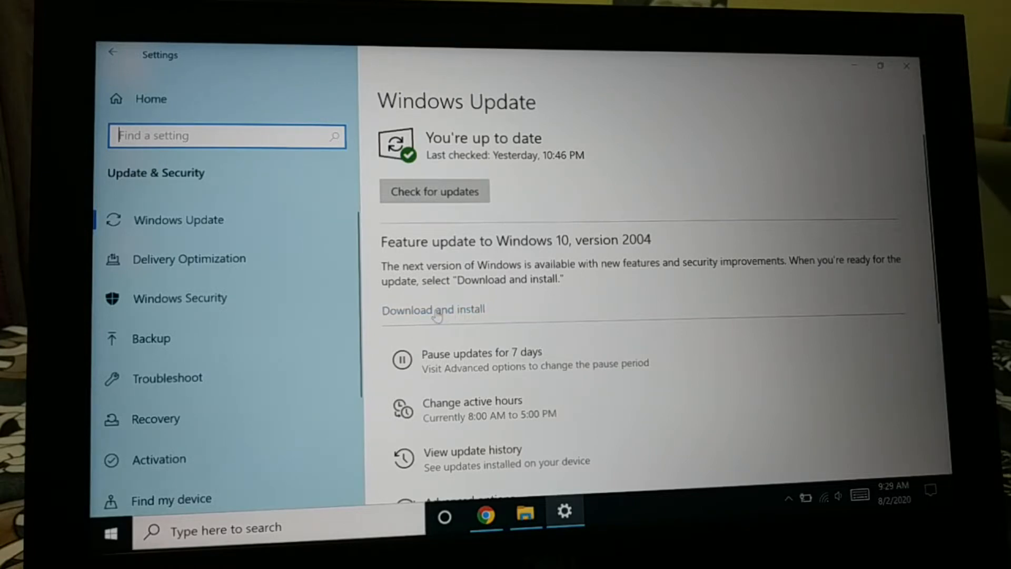
Step: Start 'Download and install' for the Feature update to Windows 10, version 2004
click(433, 191)
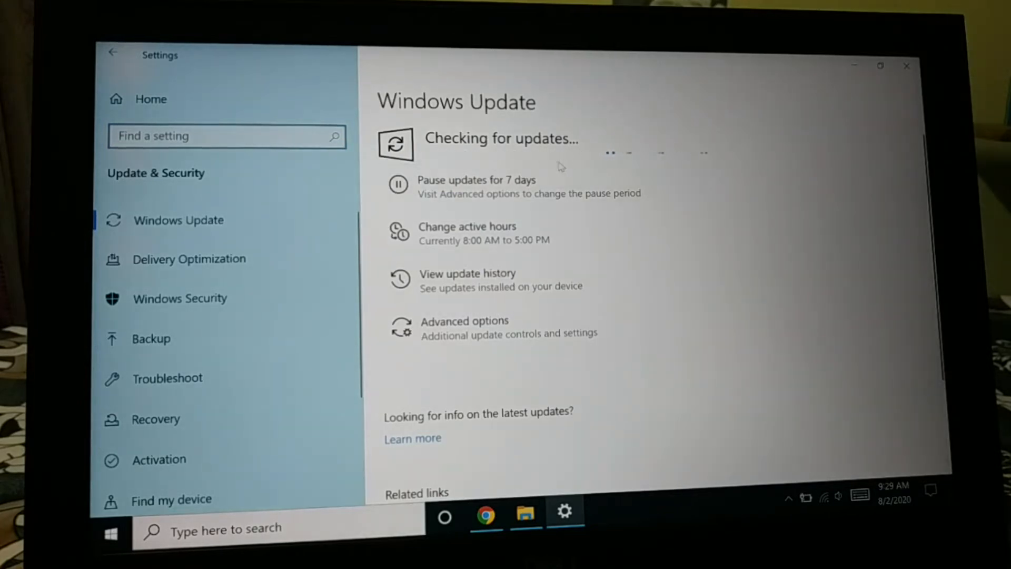
mouse_move(572, 169)
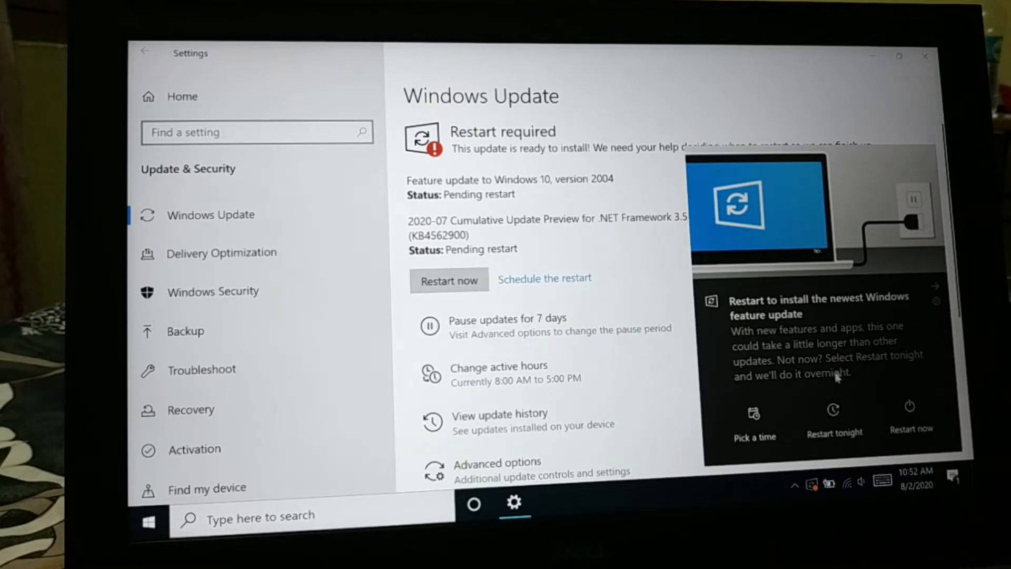
mouse_move(474, 197)
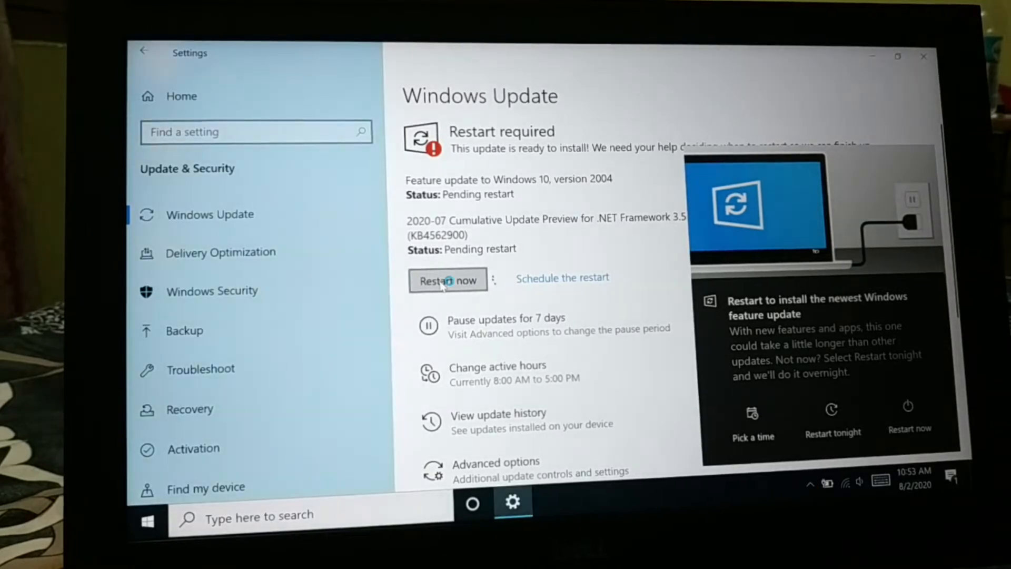
Step: Restart now to finish installing the pending version 2004 feature update
click(447, 280)
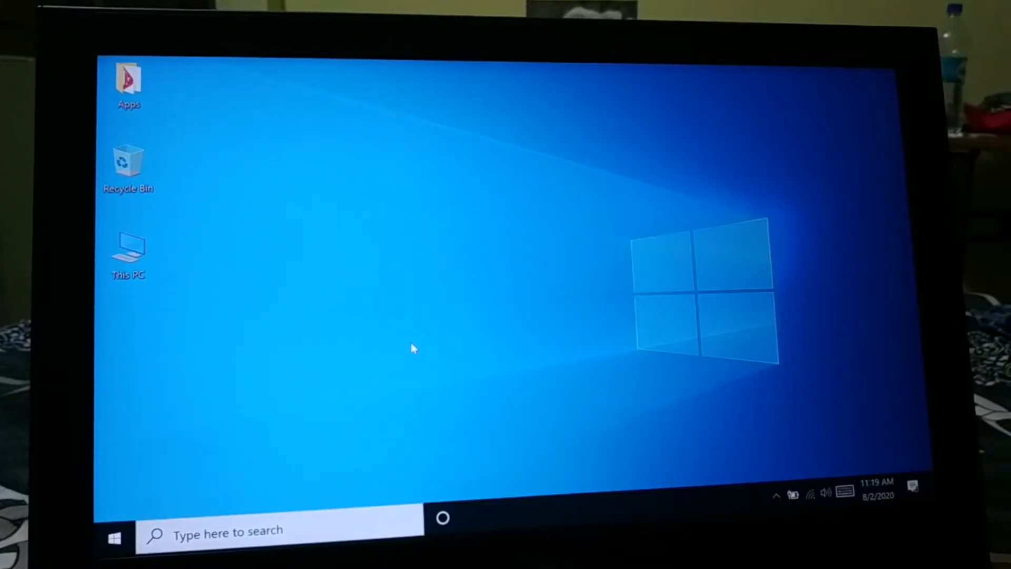
mouse_move(555, 231)
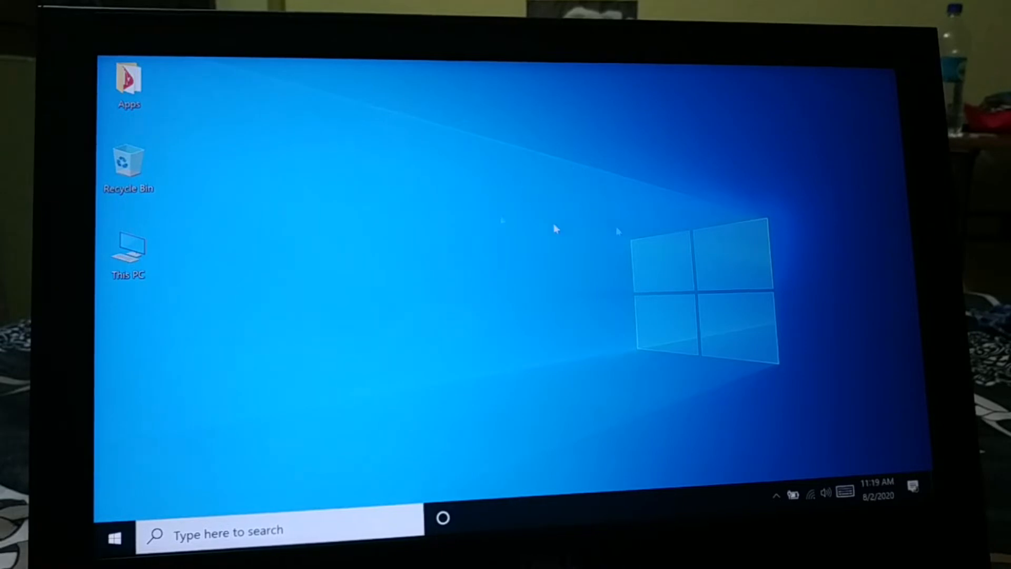
mouse_move(673, 364)
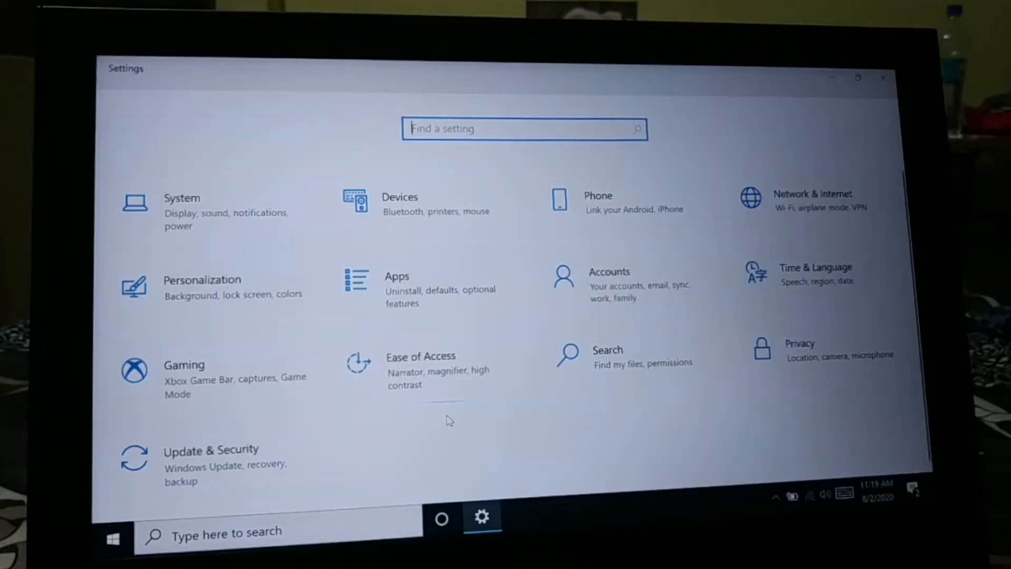
mouse_move(472, 413)
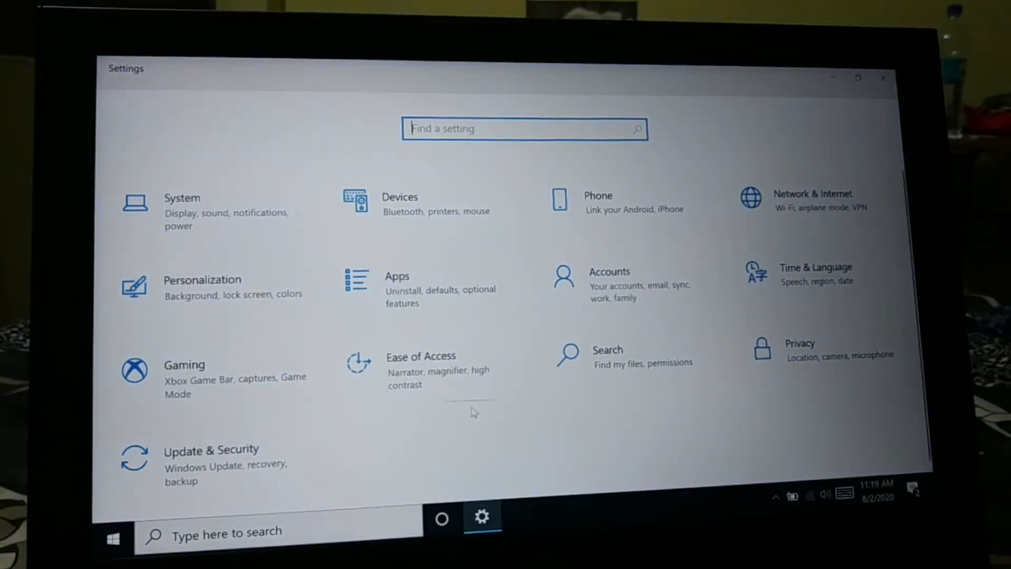
mouse_move(219, 462)
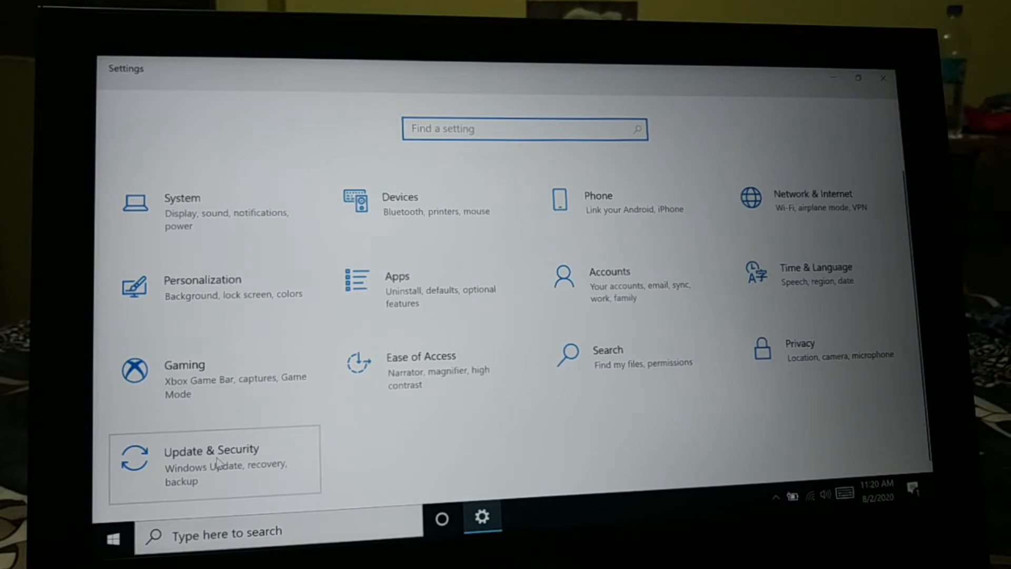
Step: Go to Update & Security to confirm the version 2004 feature update installed
click(211, 450)
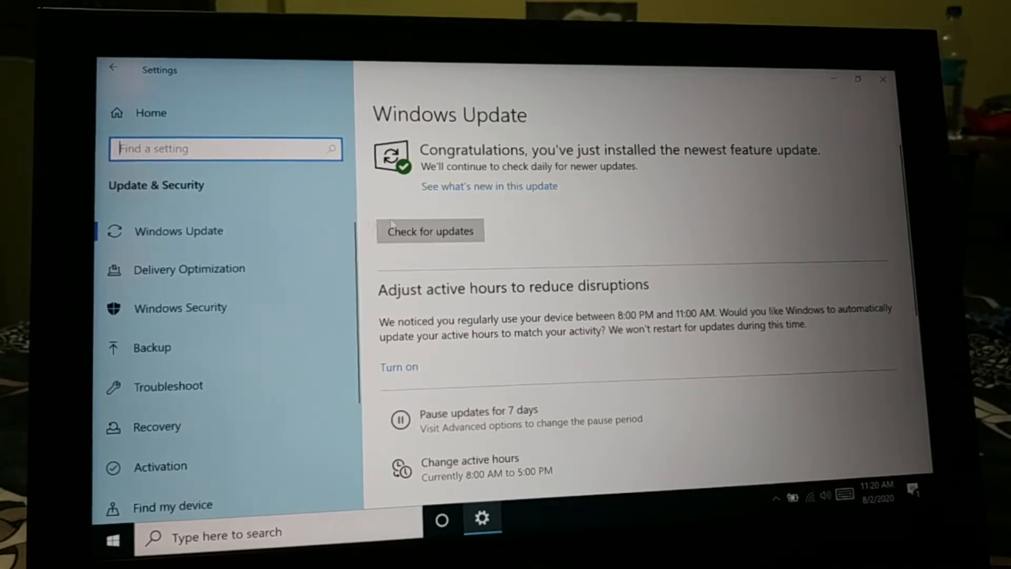
Step: Check for updates so the .NET Framework preview and Flash security update start downloading
click(430, 231)
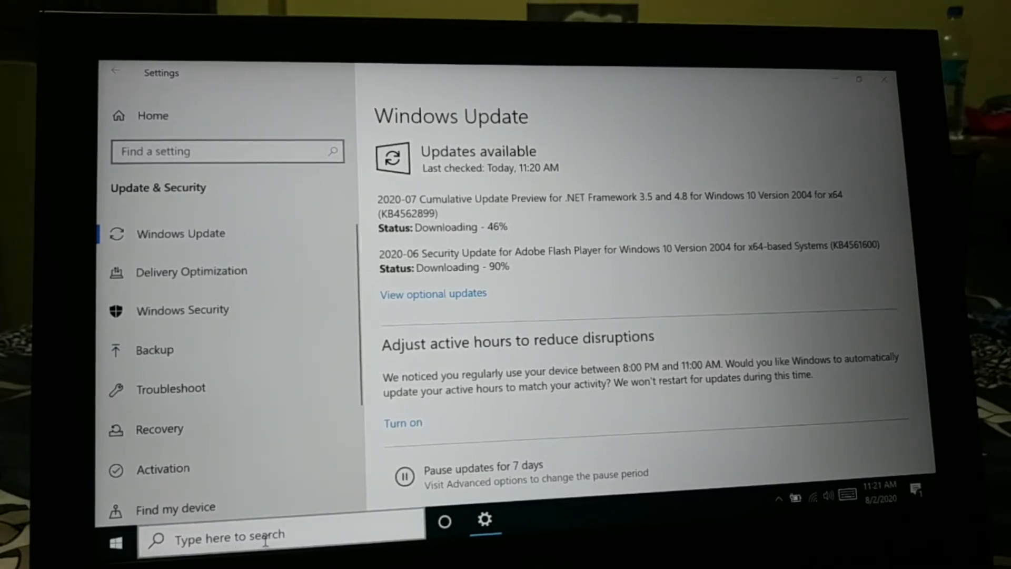
Step: Search 'run' from the taskbar and reach the Programs and Features window
text(run)
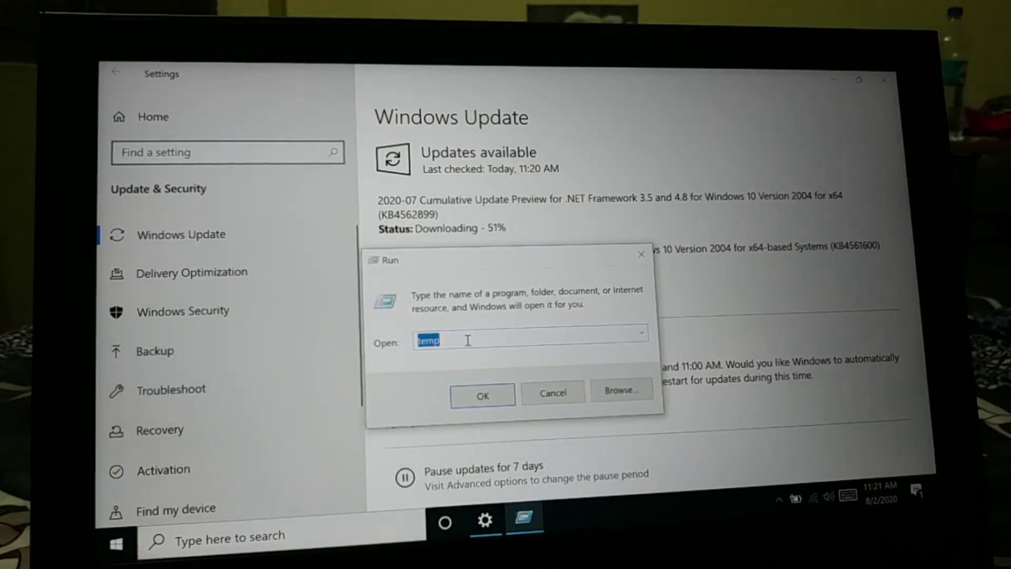
text(a)
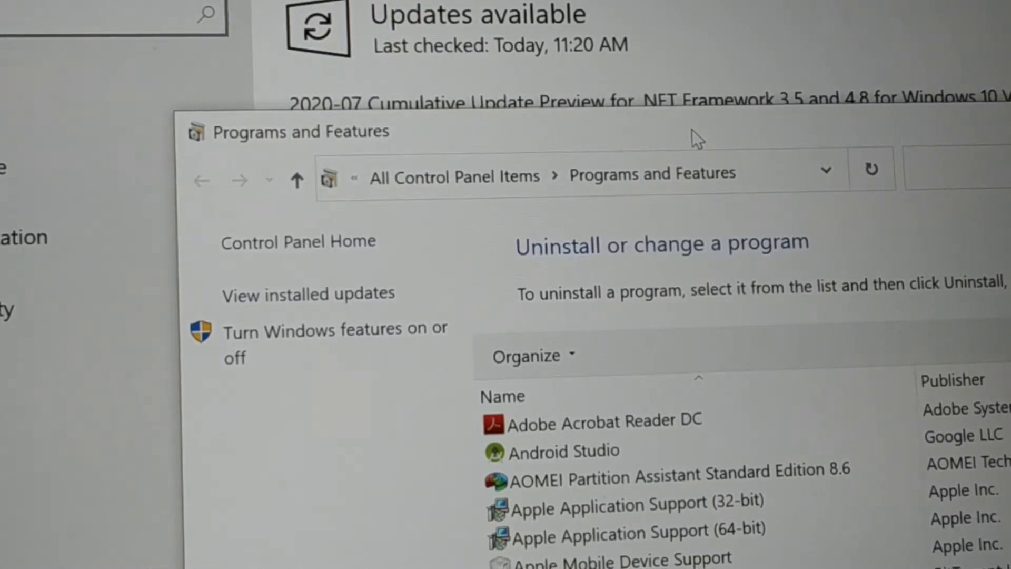
mouse_move(309, 294)
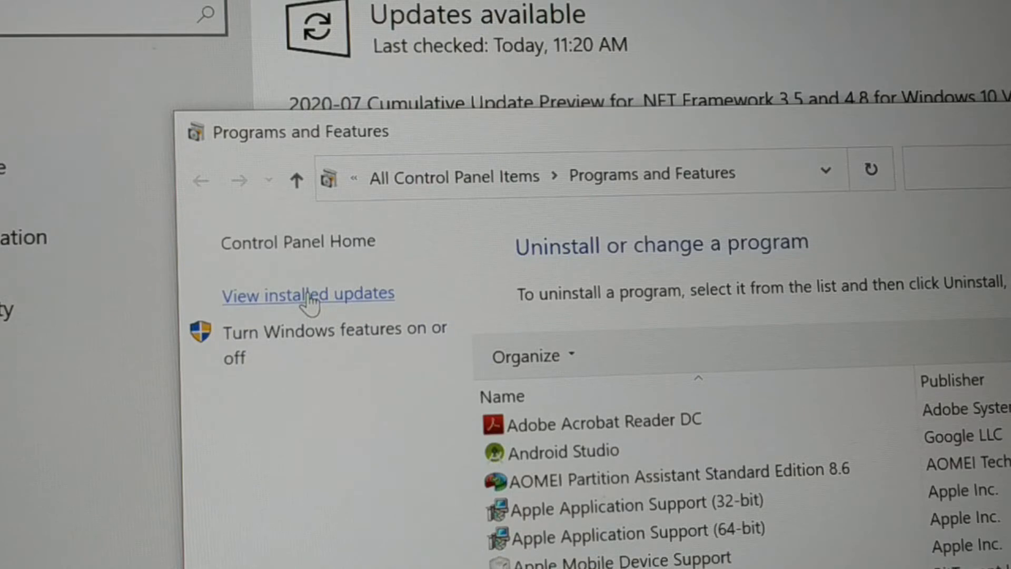
Step: View installed updates and choose Uninstall for Update for Microsoft Windows (KB4565503)
click(308, 294)
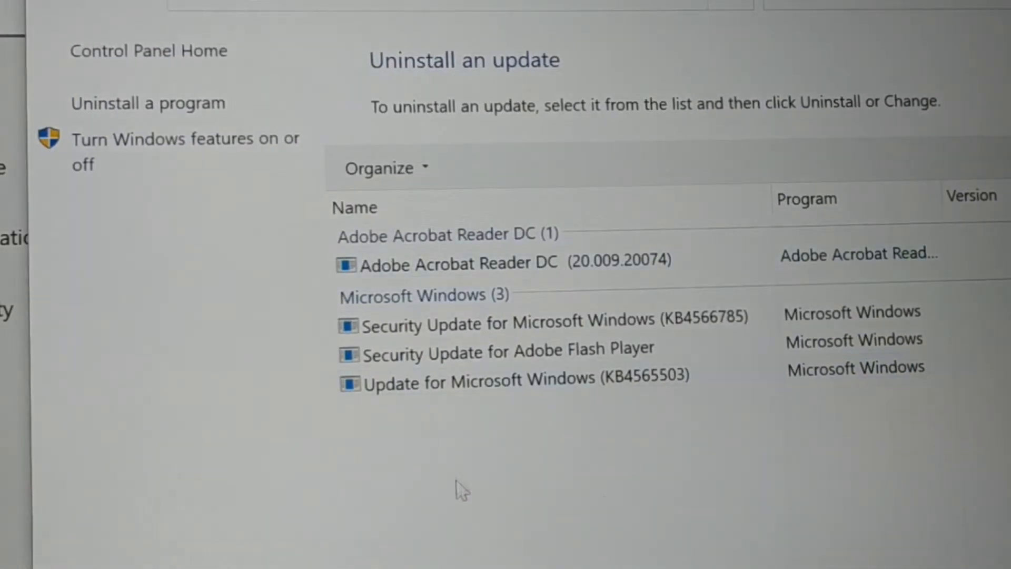
mouse_move(471, 406)
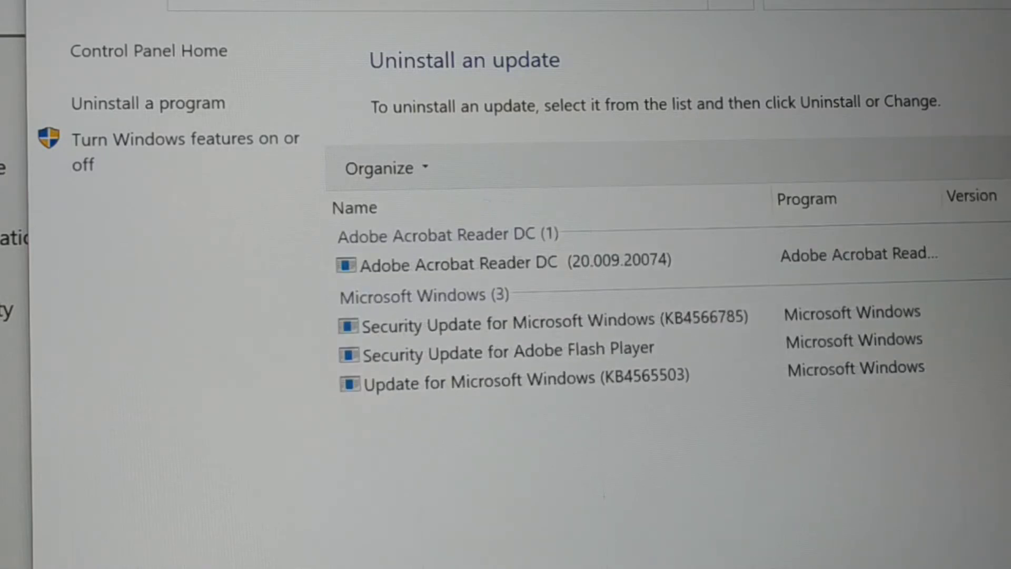
mouse_move(377, 296)
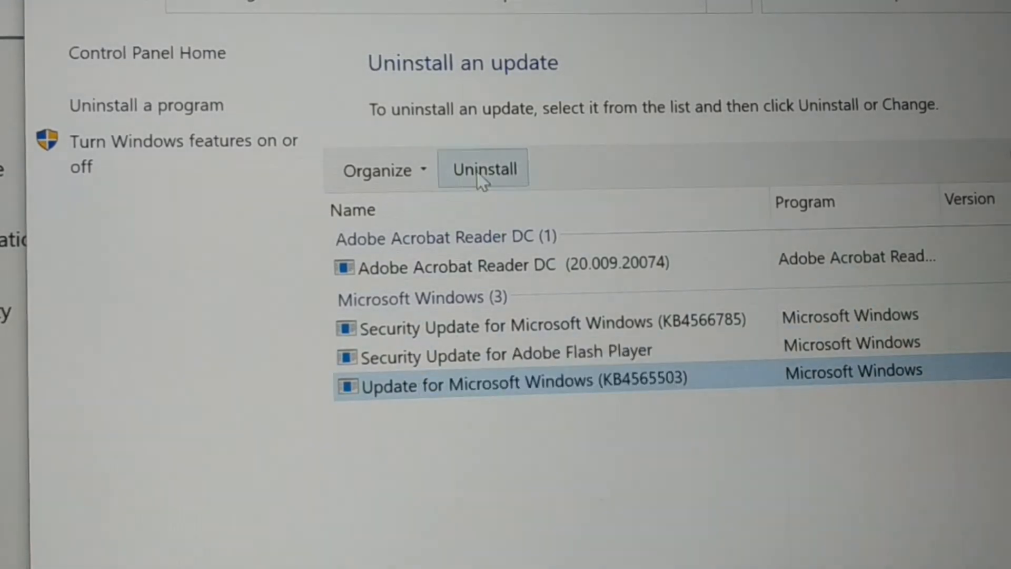
mouse_move(482, 428)
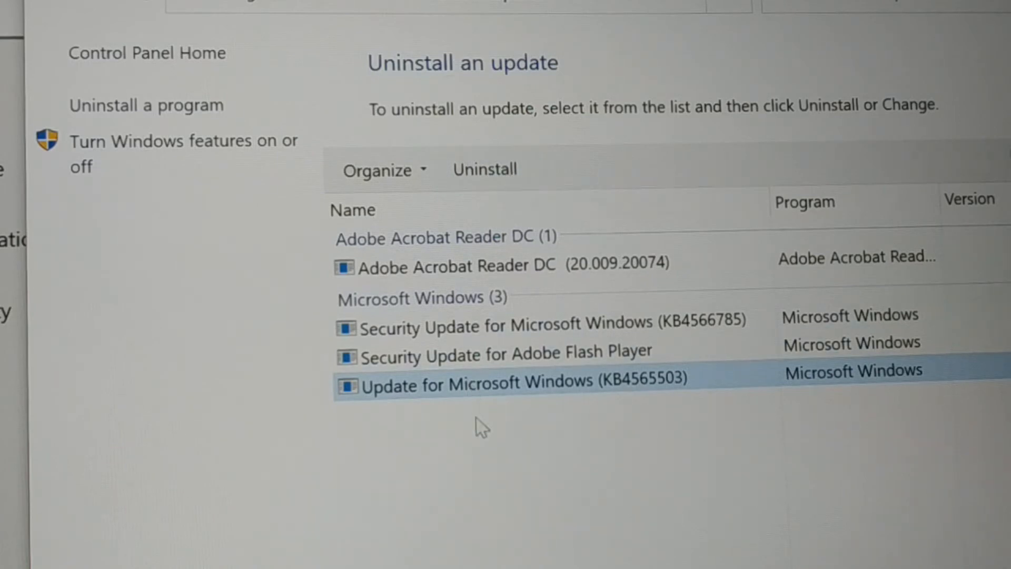
right_click(510, 382)
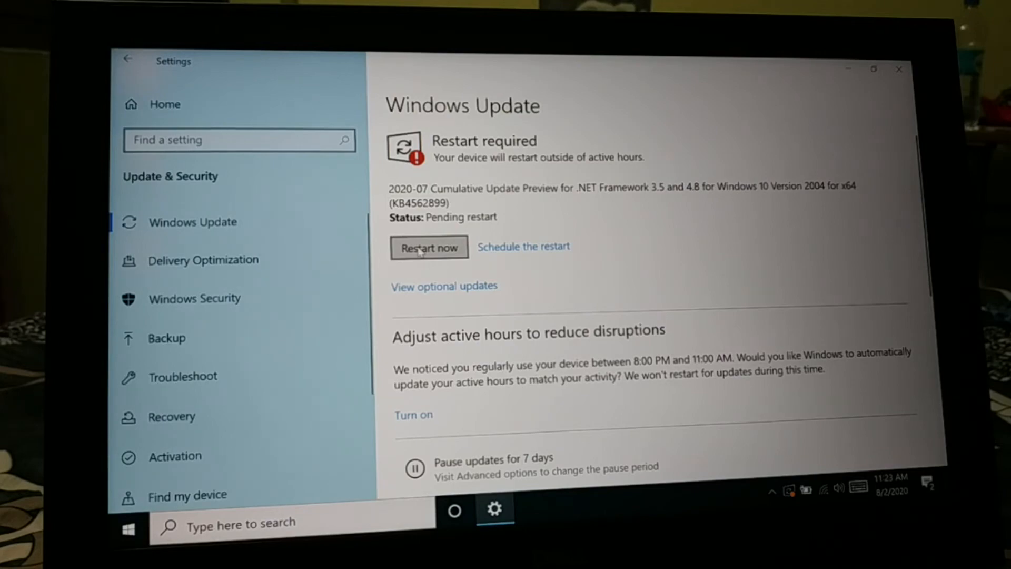
Step: Restart now to finish the pending .NET Framework update and return to the desktop
click(429, 247)
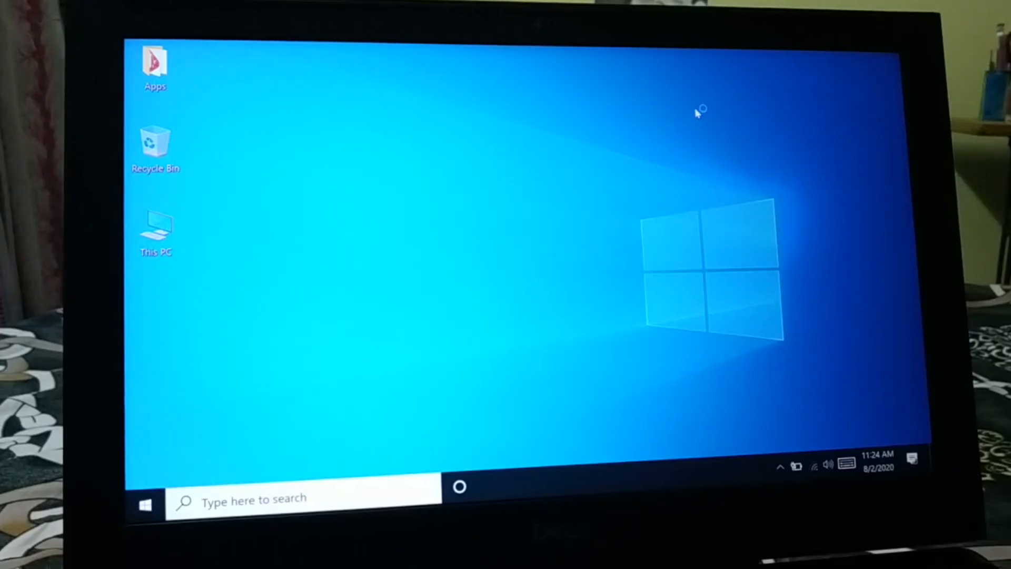
mouse_move(418, 223)
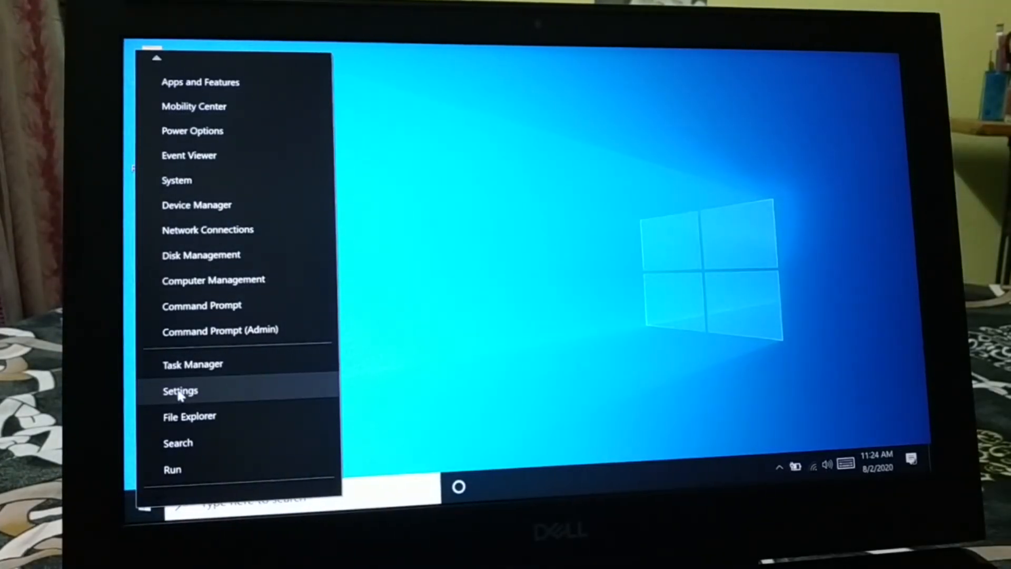
Step: Reopen Update & Security and check for updates, confirming the device is up to date
click(180, 390)
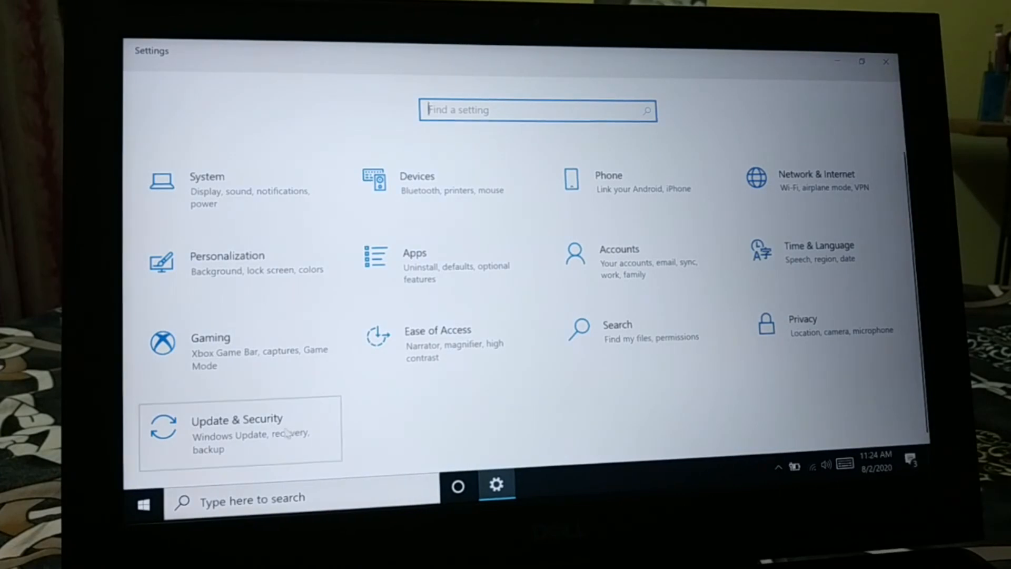
click(239, 429)
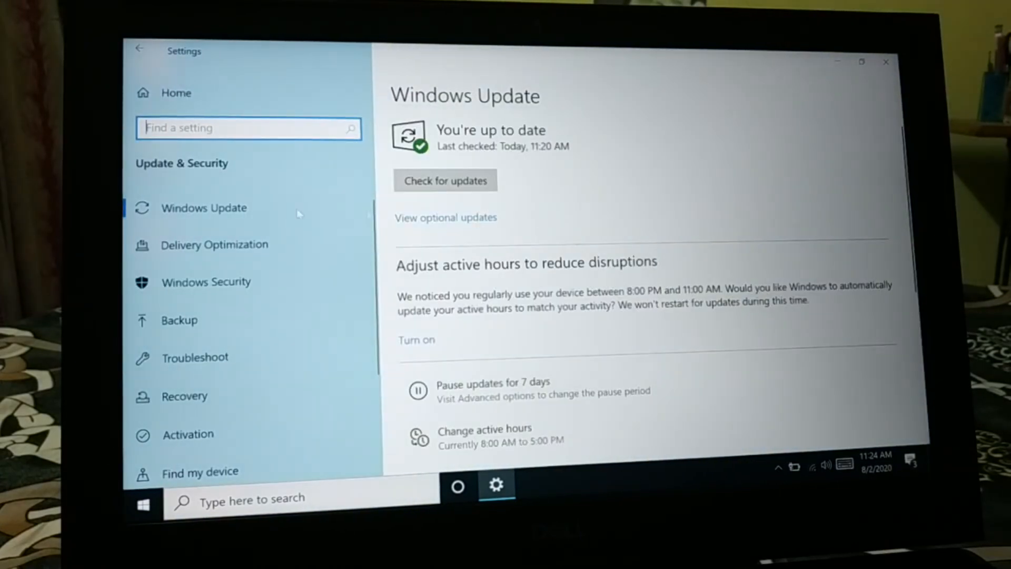
click(445, 180)
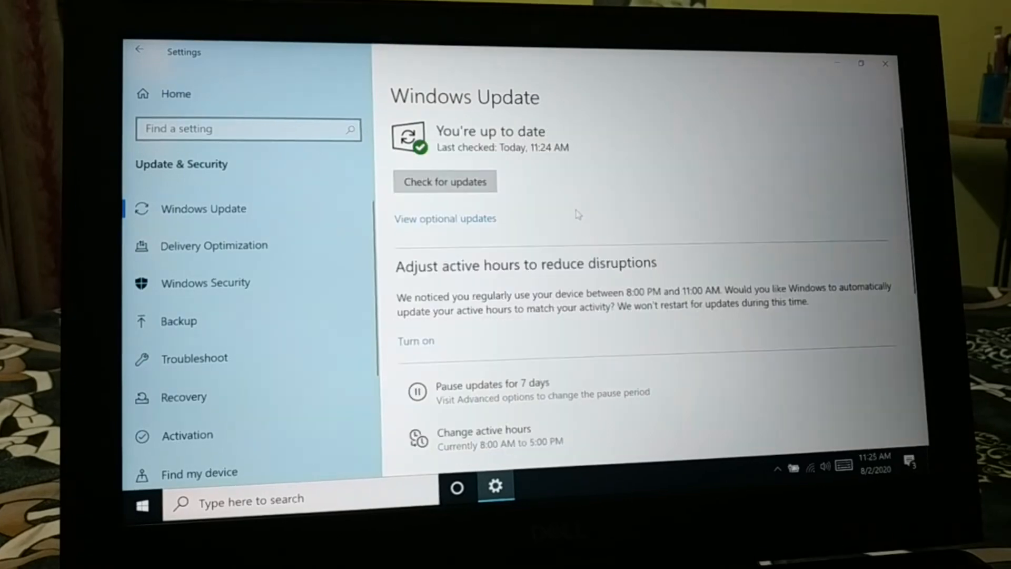
mouse_move(577, 242)
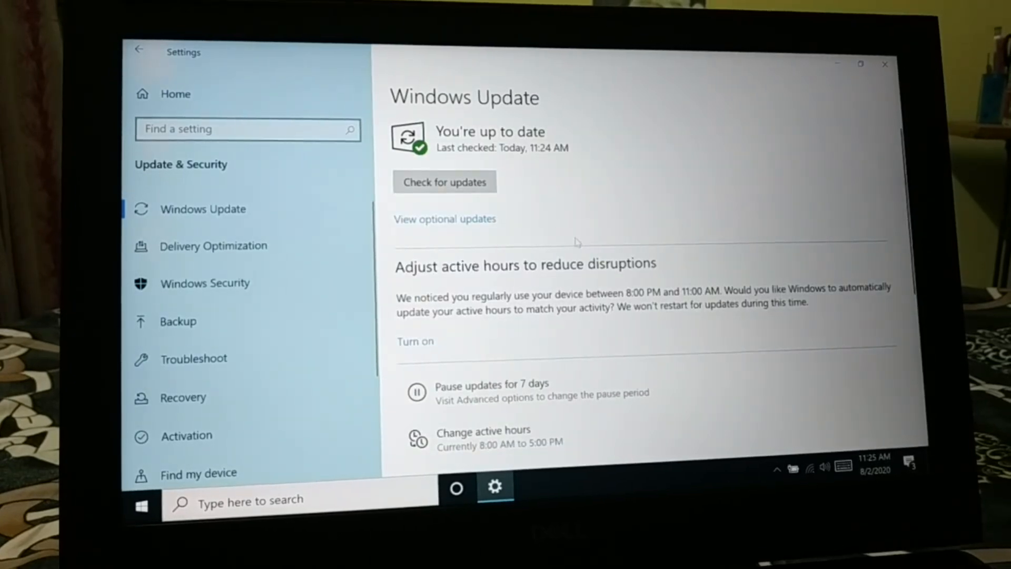
mouse_move(452, 225)
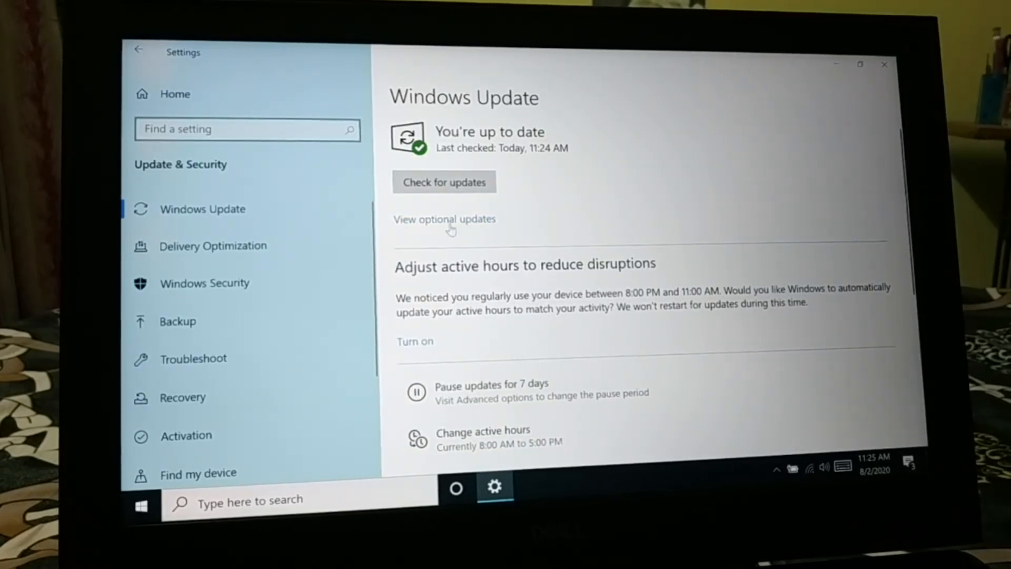
click(444, 219)
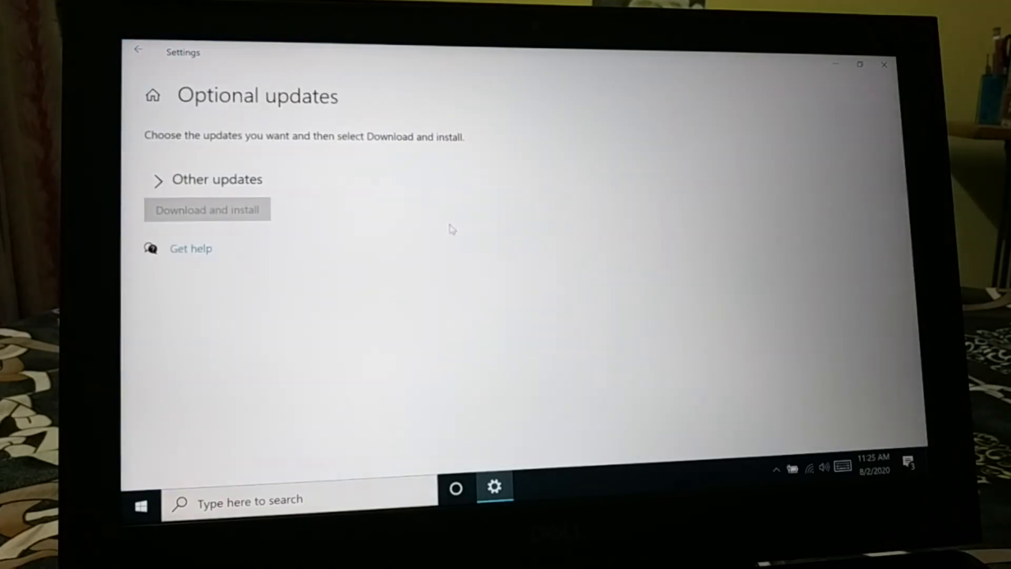
click(157, 179)
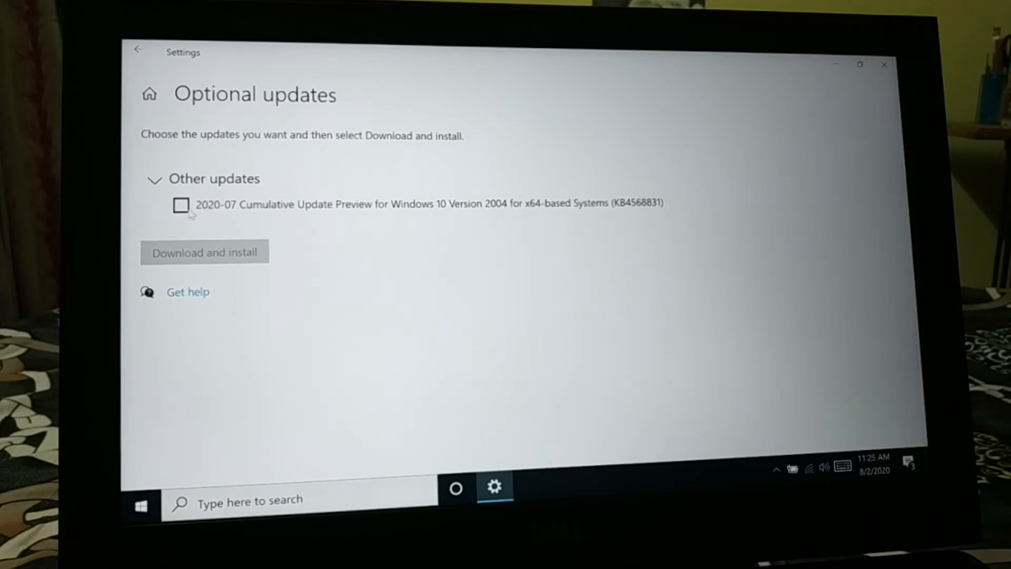
click(180, 204)
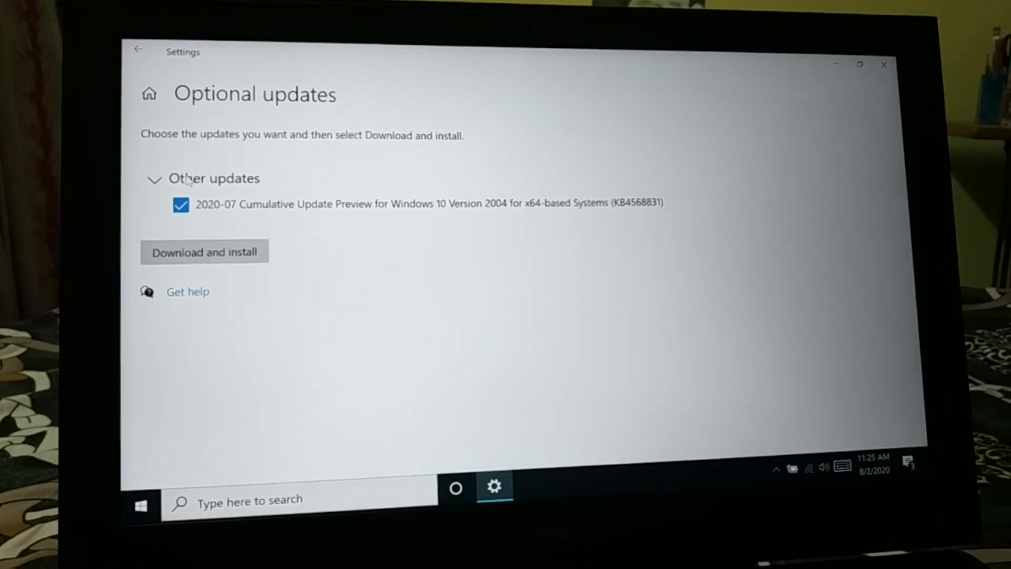
click(155, 179)
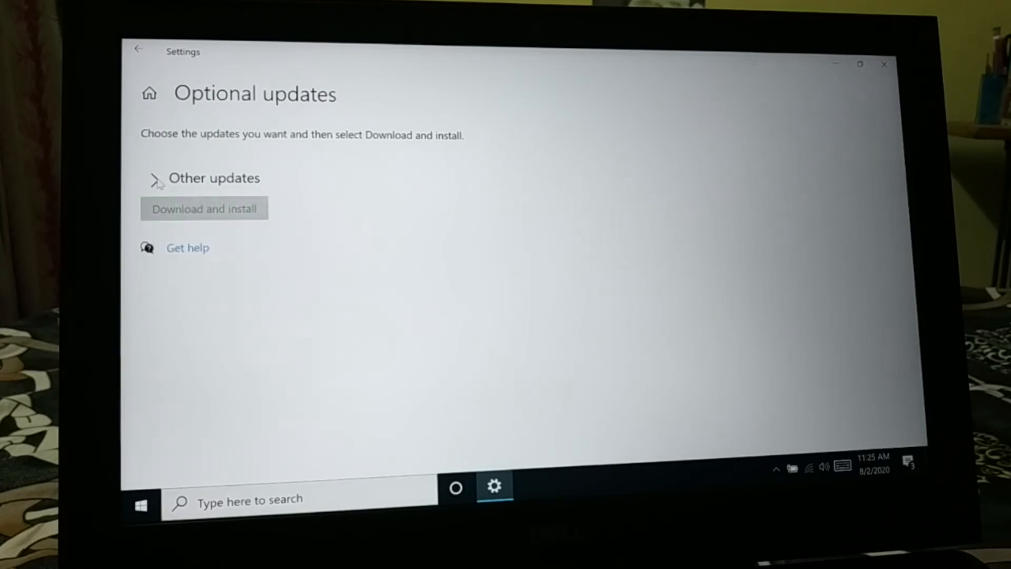
click(137, 49)
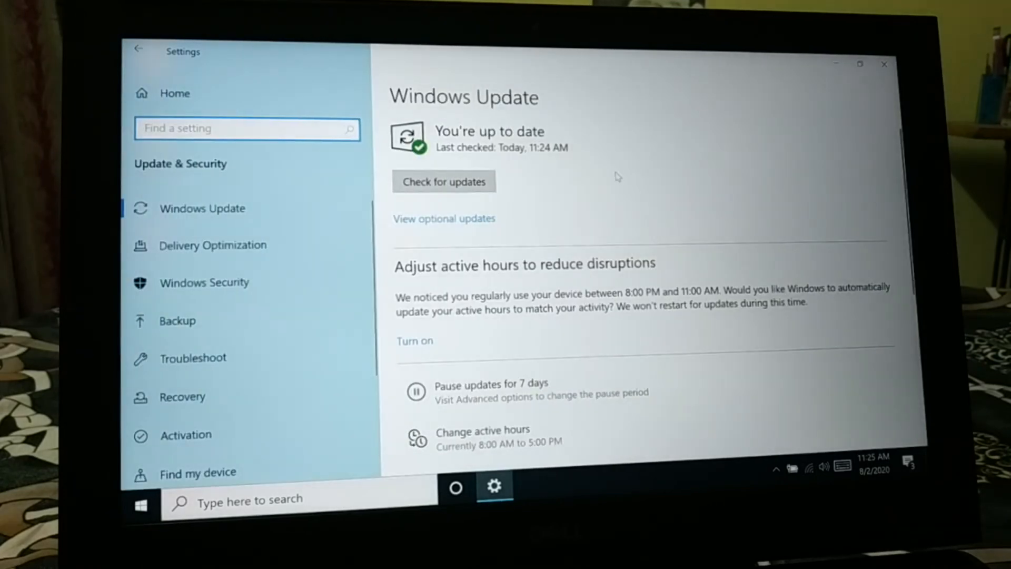